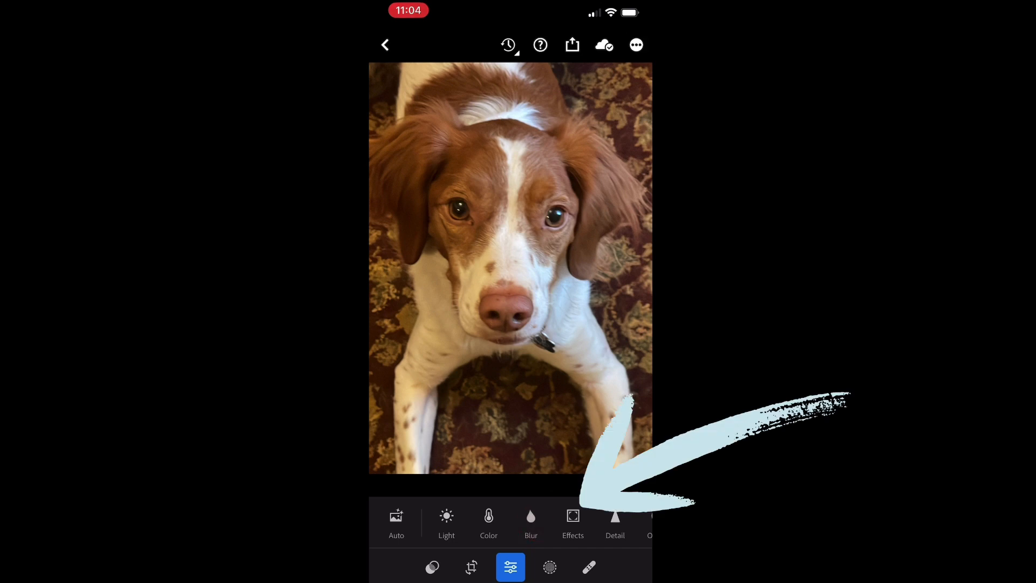
Open the Lens Blur tool on the dog photo, with blur amount still at zero.
left_click(531, 521)
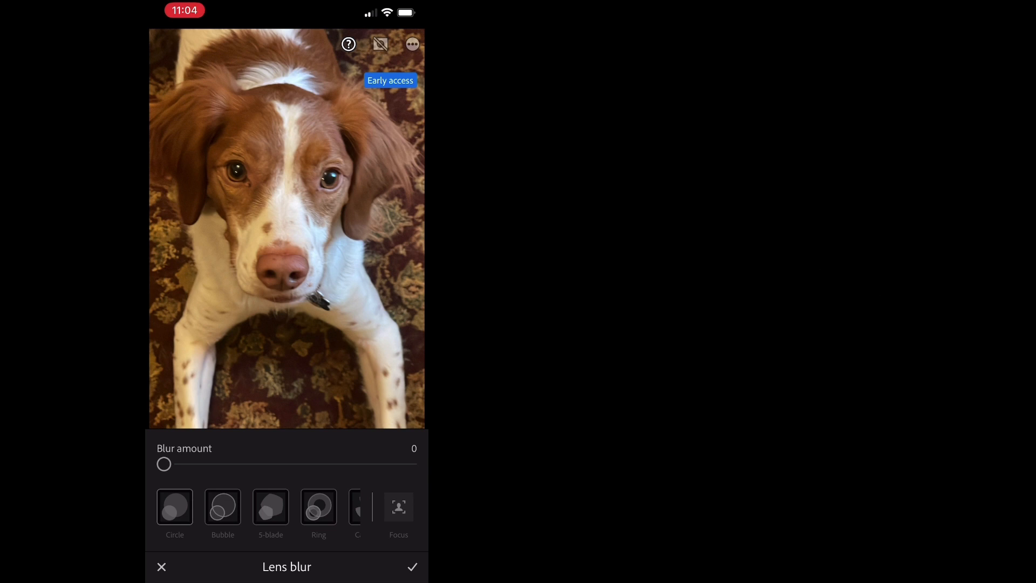
Apply lens blur at amount 50 to the dog photo, settling on the Circle bokeh shape.
left_click(223, 508)
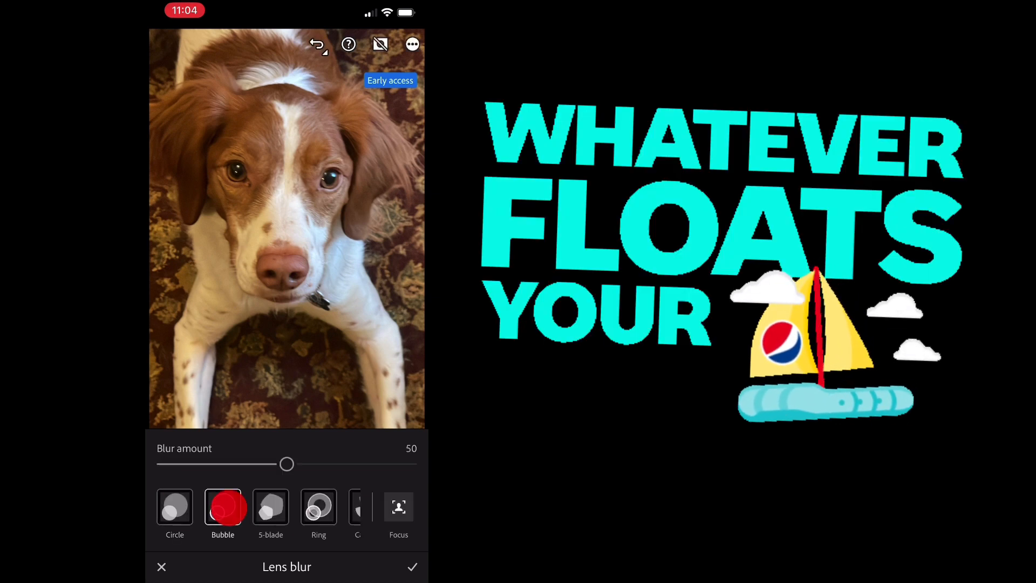
left_click(174, 509)
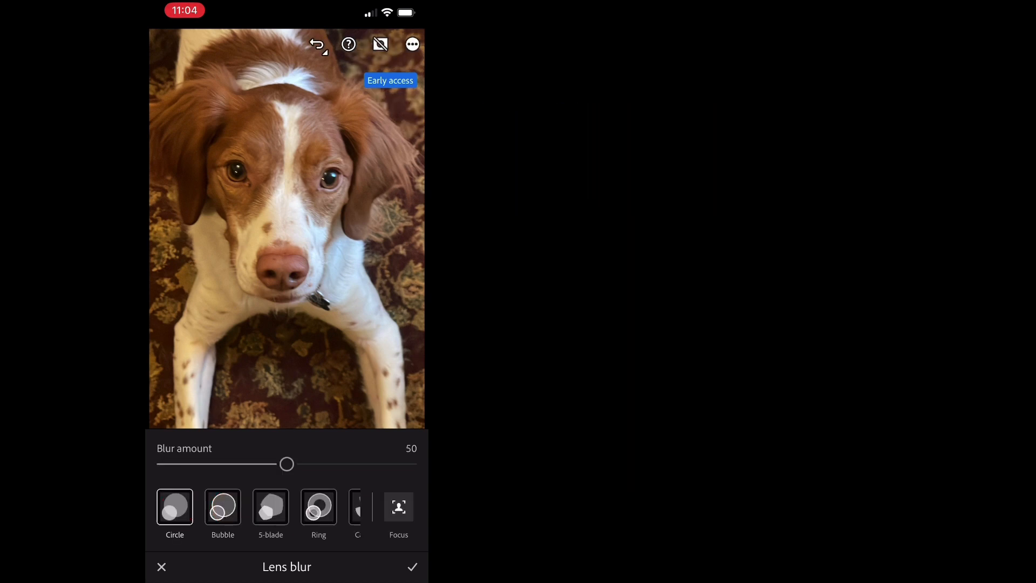
left_click(223, 508)
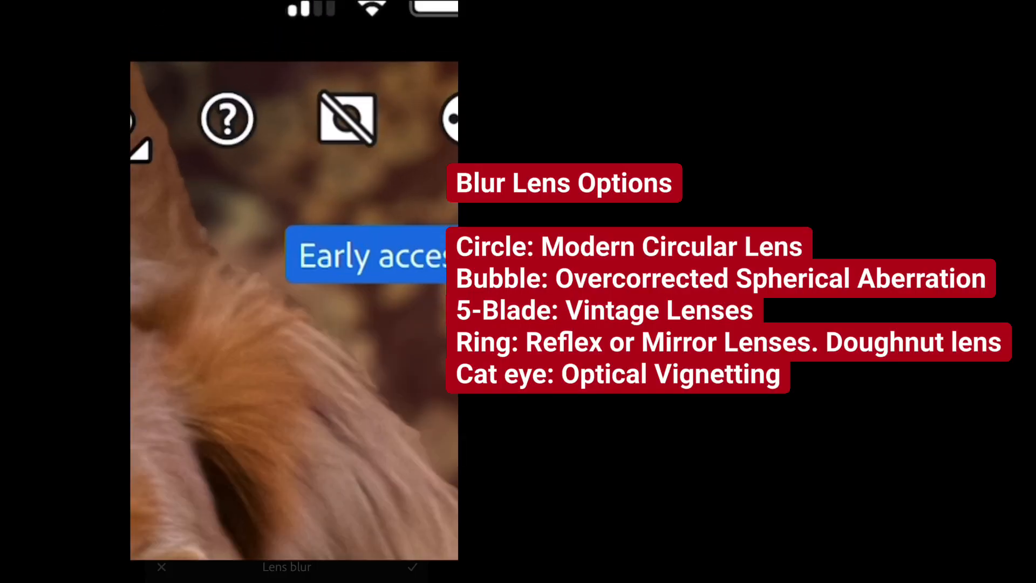
Close the Lens Blur panel and return to the dog photo's Edit toolbar.
left_click(345, 118)
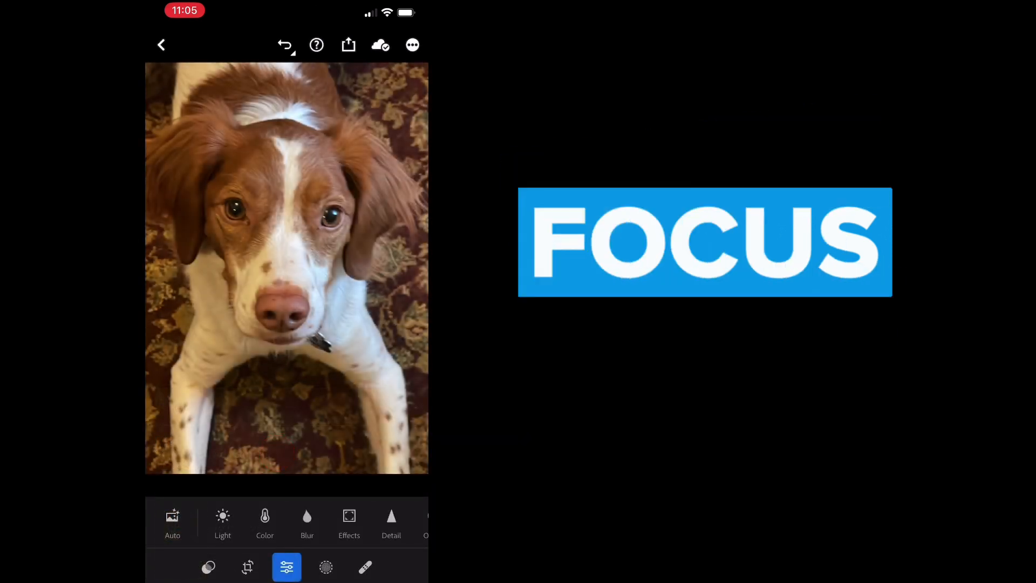
Reopen Lens Blur at amount 98 and switch focus to a Point on the dog's face.
left_click(307, 522)
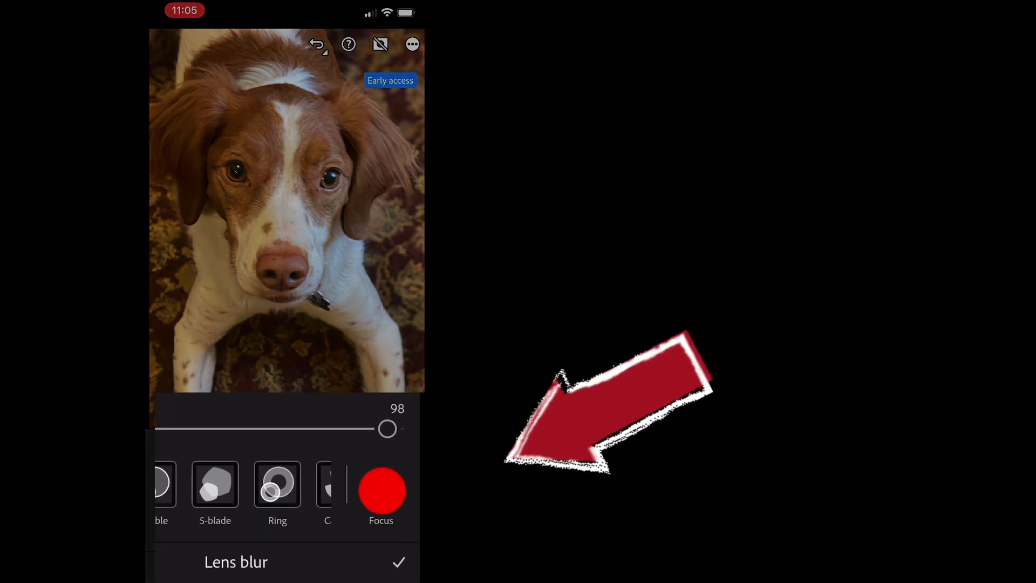
left_click(381, 489)
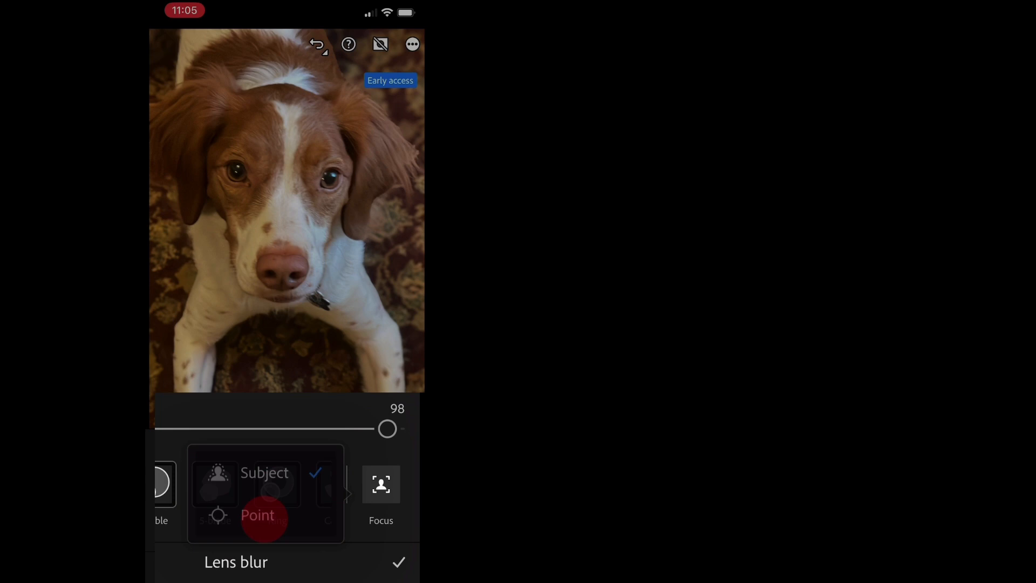
left_click(258, 515)
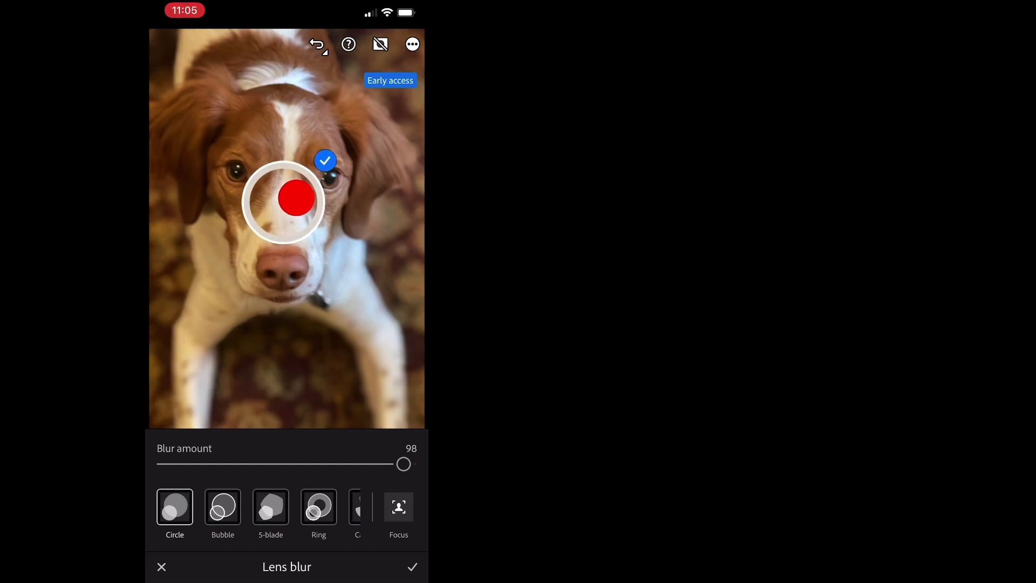
Move the focus point to the dog's chest, checking then hiding the depth overlay.
left_click(379, 45)
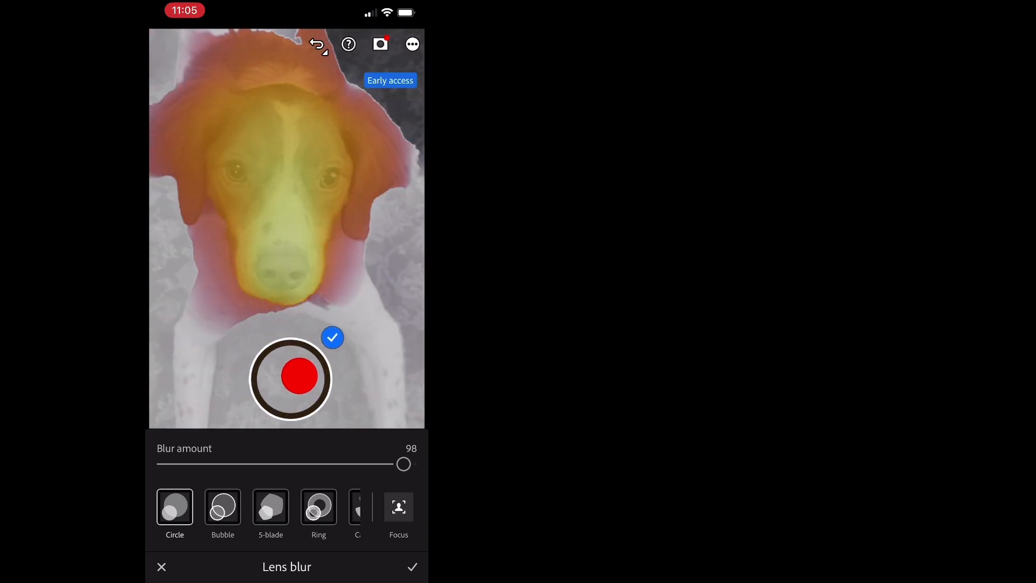
left_click(287, 377)
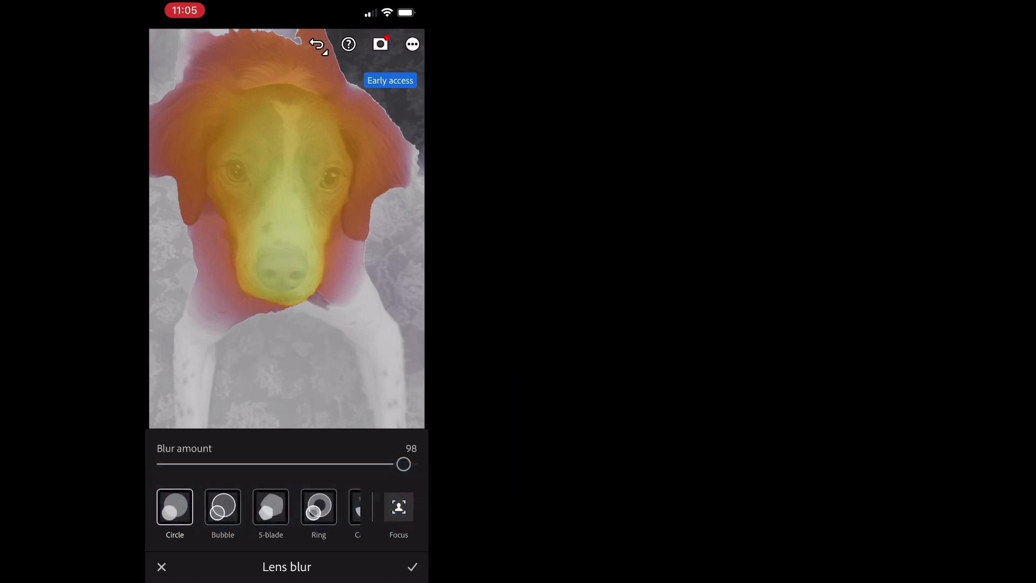
left_click(380, 45)
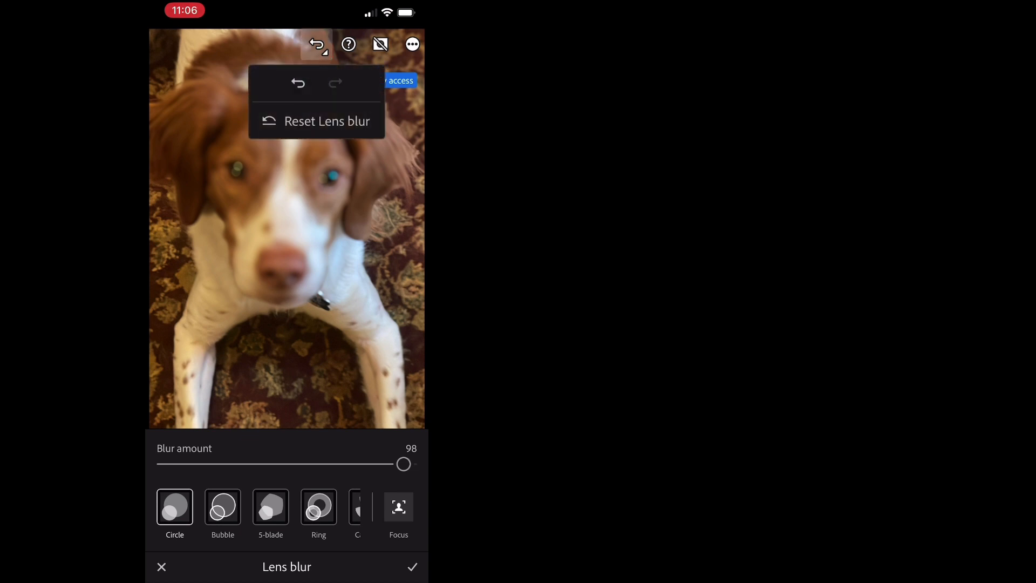
Reset the dog photo's lens blur settings.
left_click(326, 121)
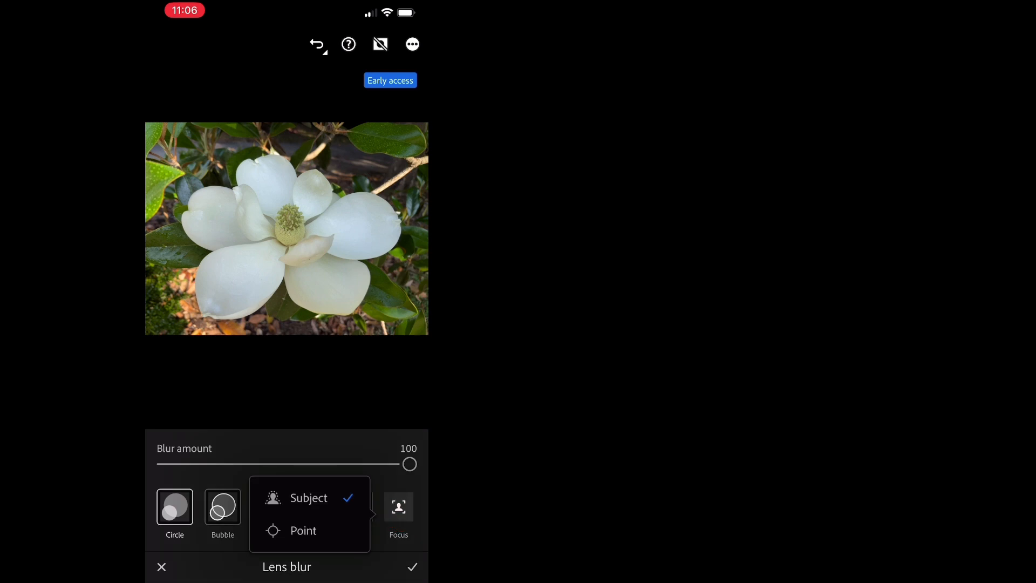
Keep Subject focus and apply a 97 lens blur to the magnolia.
left_click(303, 530)
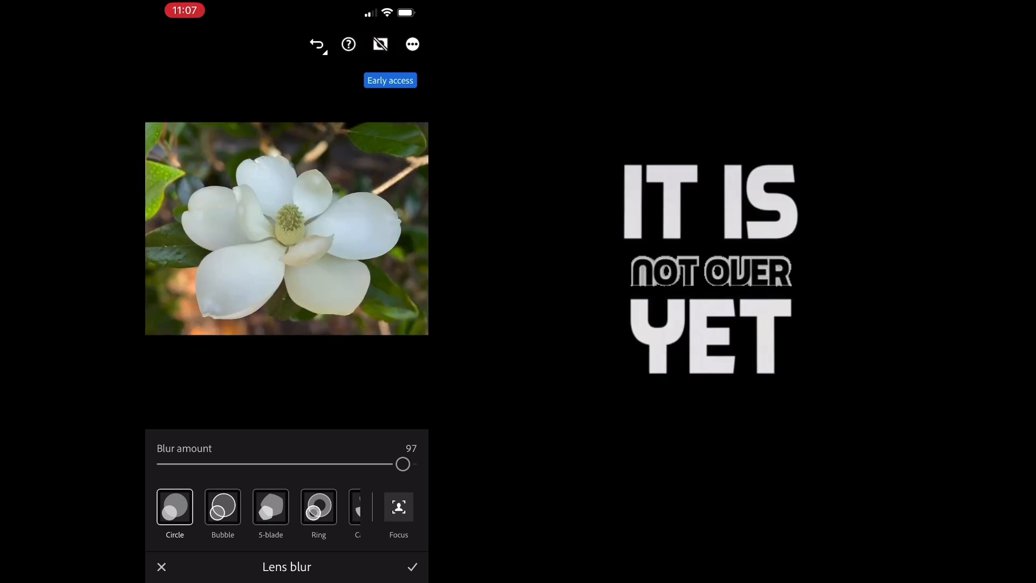
left_click(412, 566)
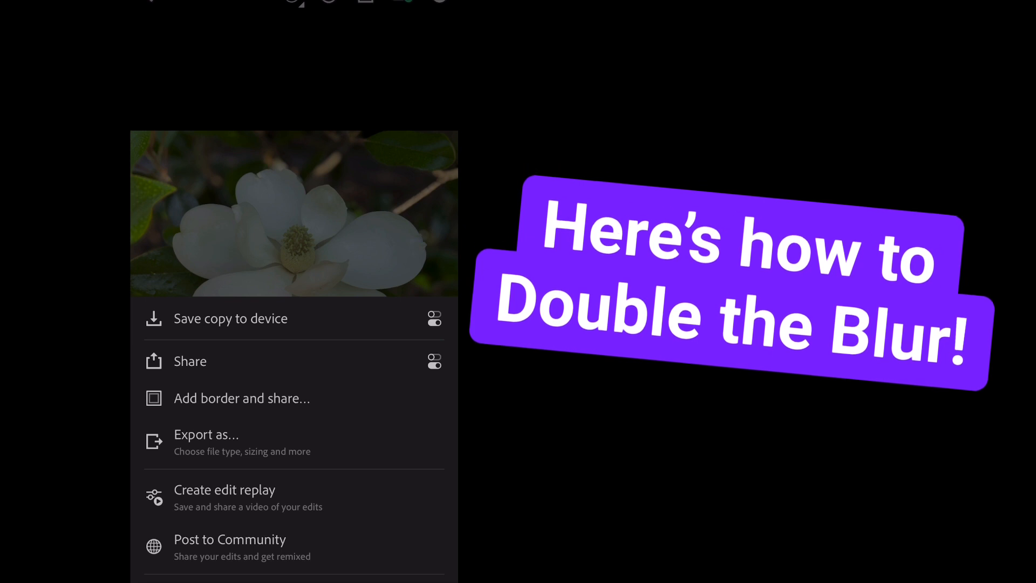
Export the magnolia as a TIF with set dimensions, then focus lens blur on its centre.
left_click(206, 435)
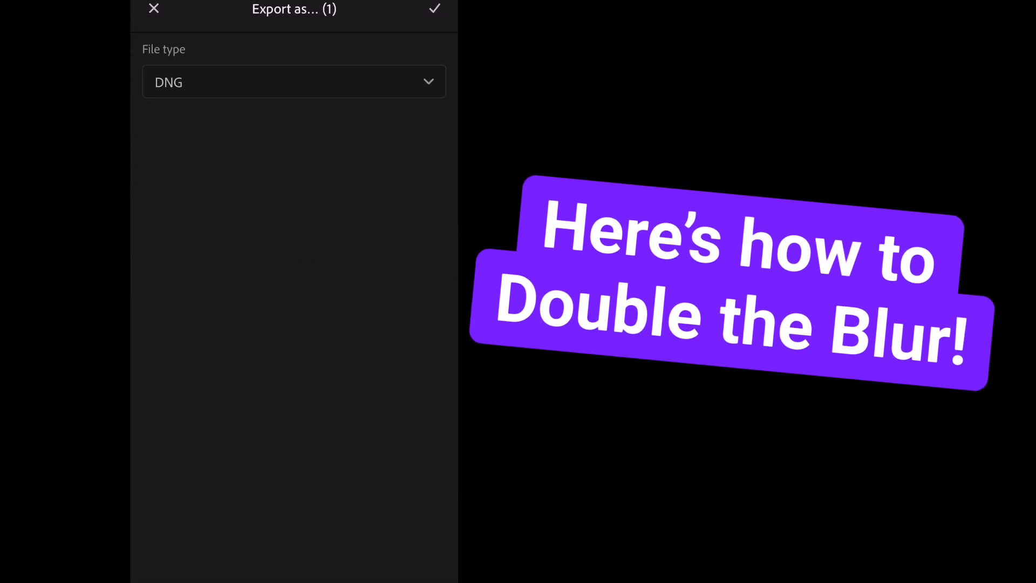
left_click(293, 82)
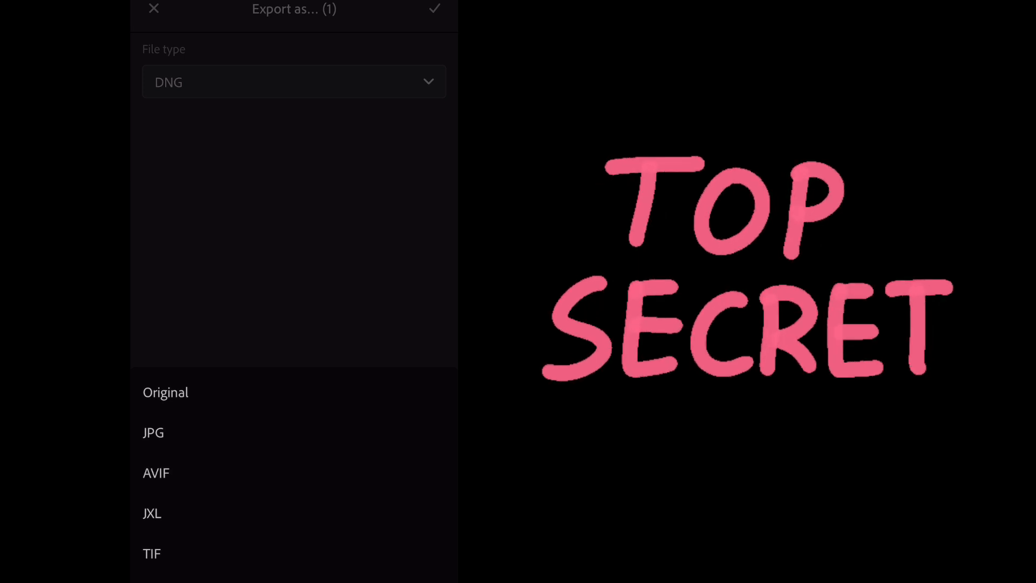
left_click(151, 553)
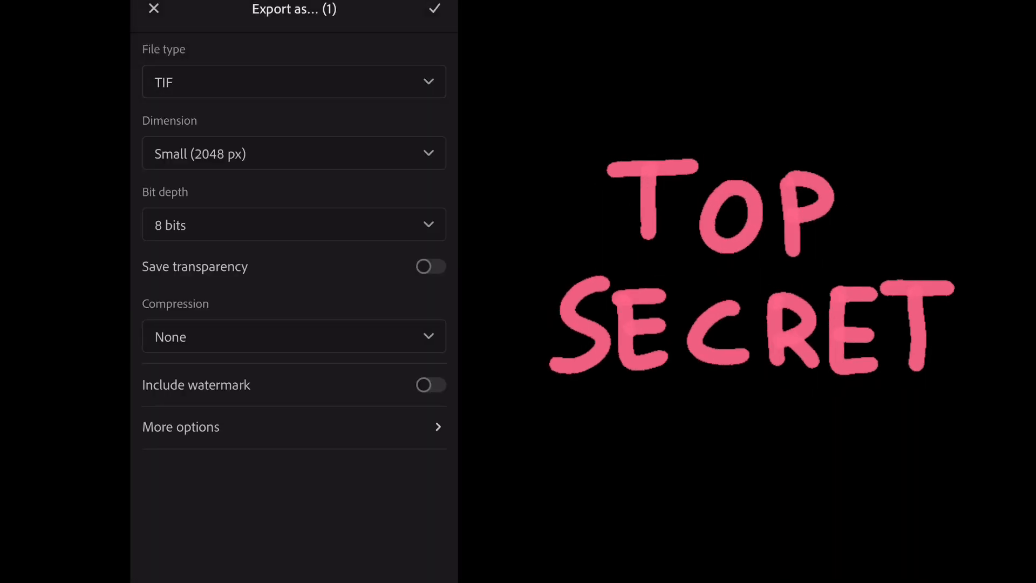
left_click(294, 154)
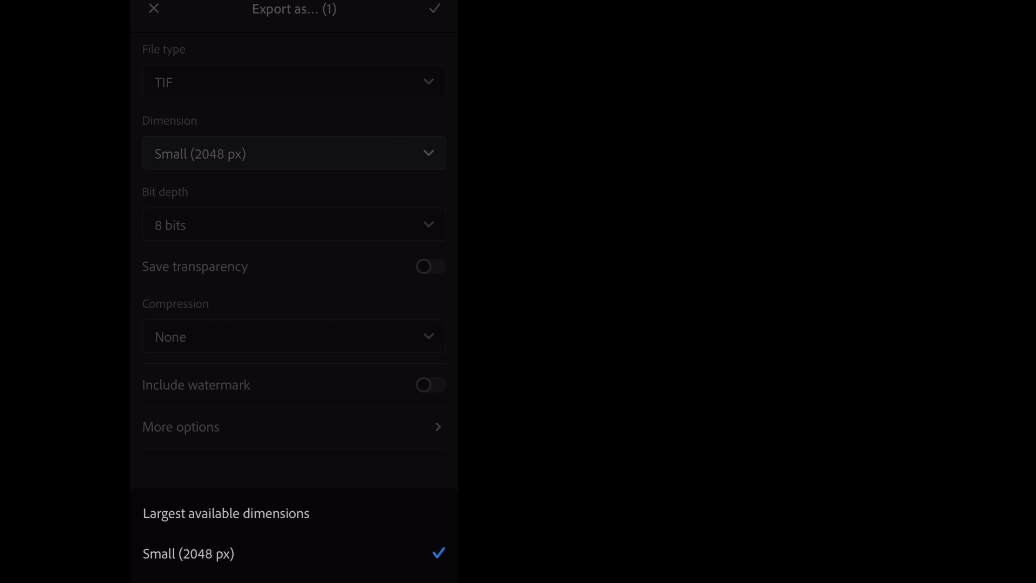
left_click(226, 512)
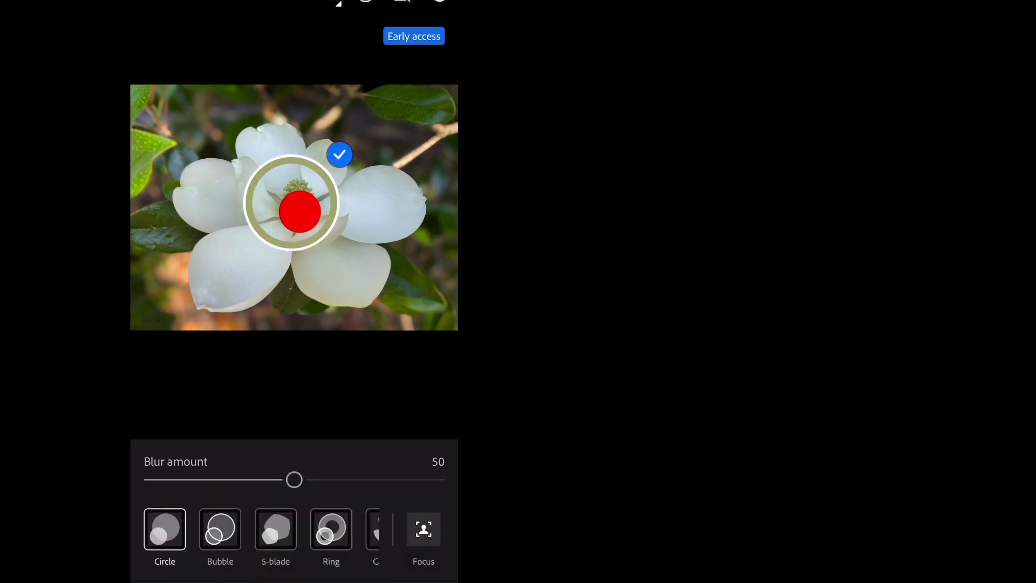
left_click(339, 155)
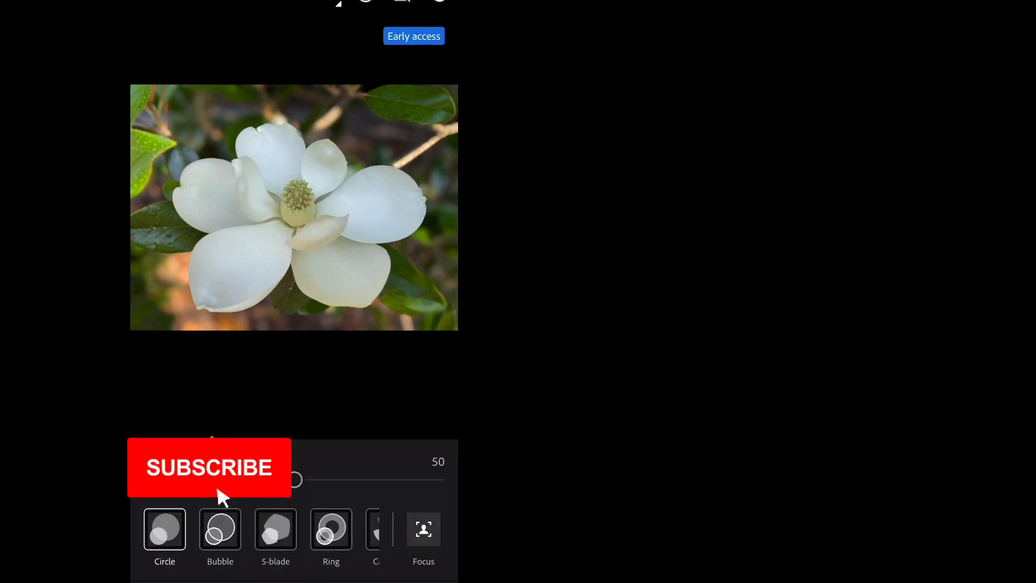